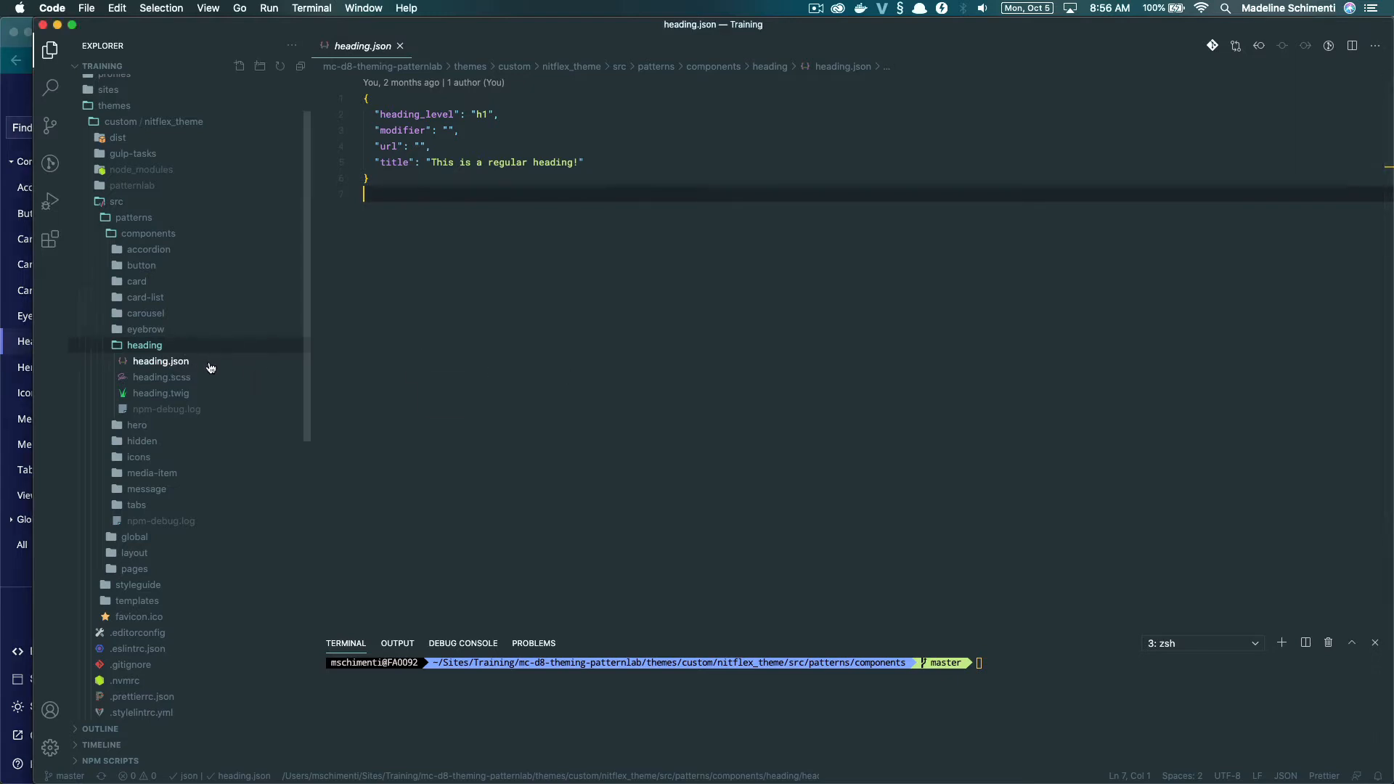
{"action": "mouse_move", "coordinate": [202, 362]}
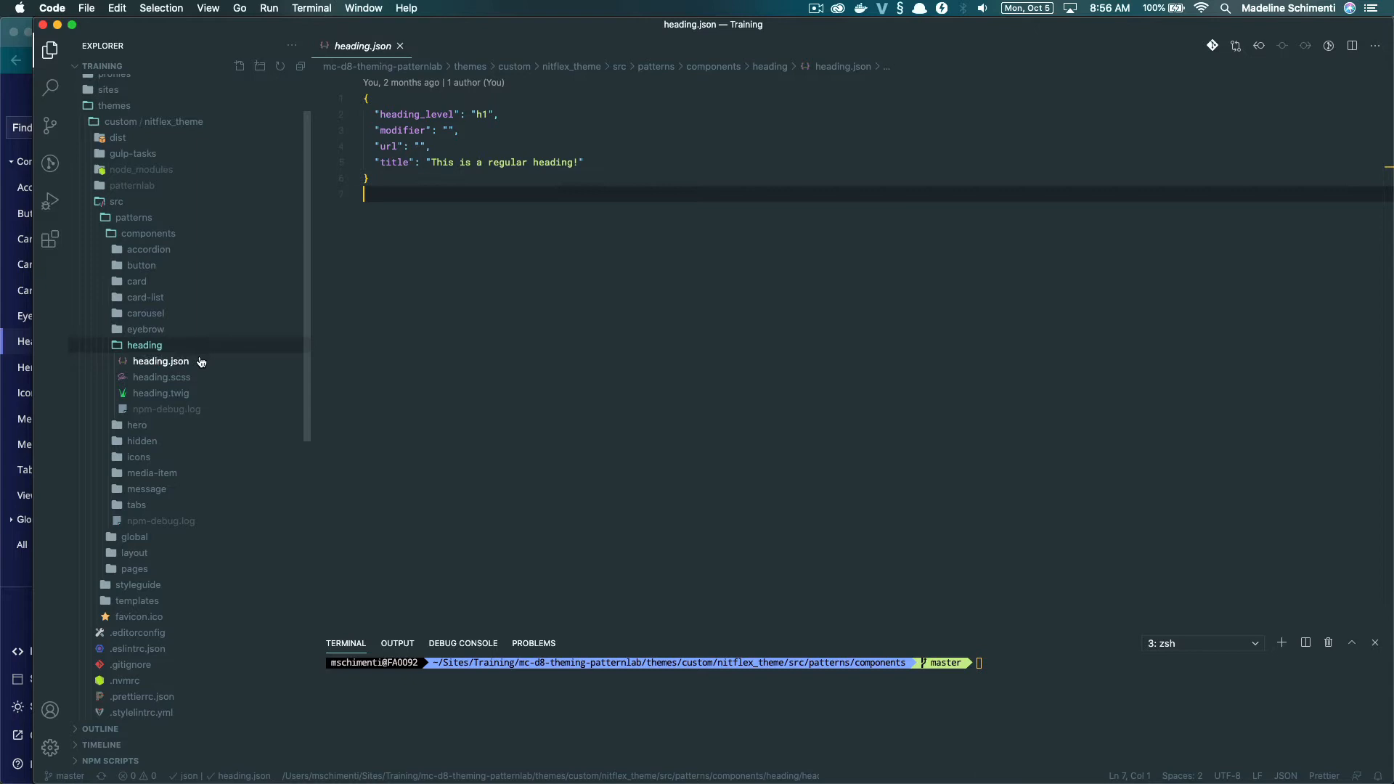
{"action": "mouse_move", "coordinate": [196, 377]}
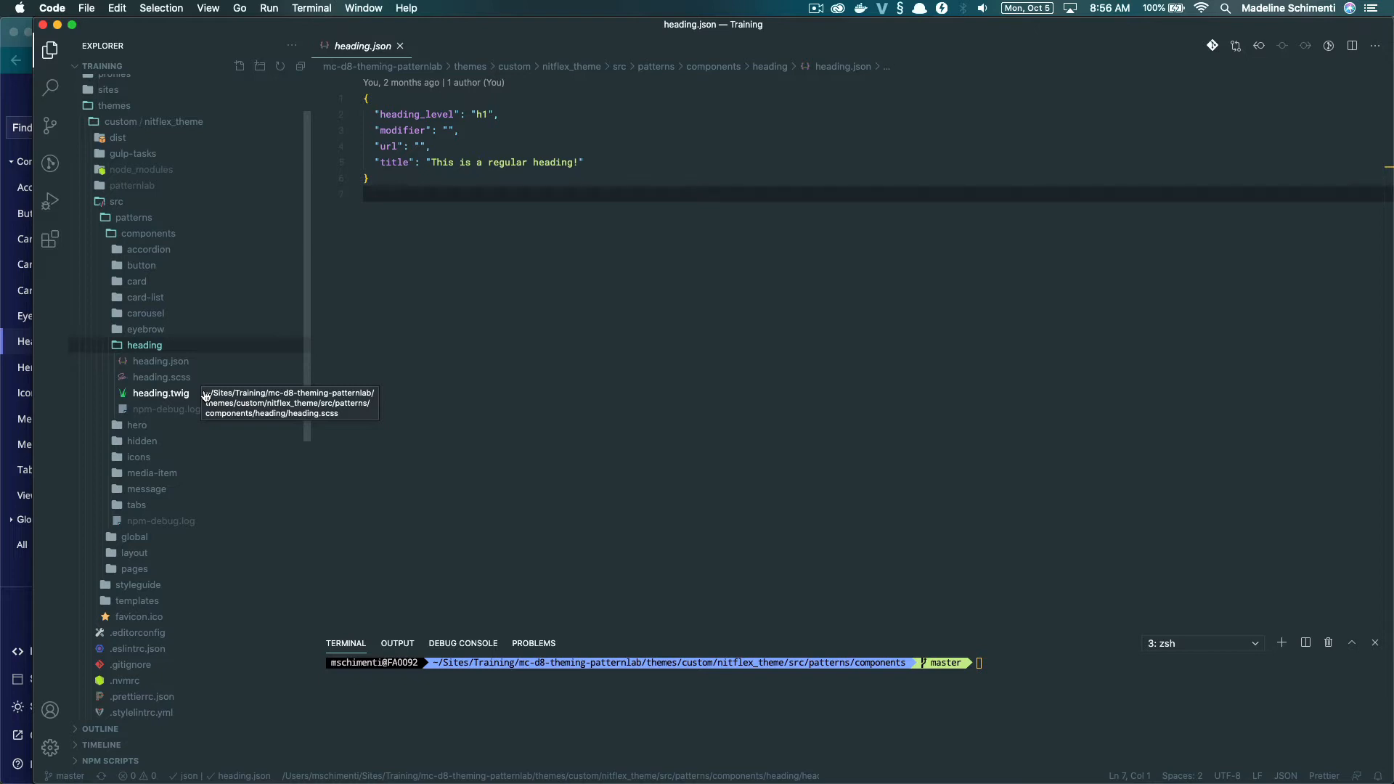
{"action": "mouse_move", "coordinate": [200, 362]}
{"action": "type", "text": "nvm use"}
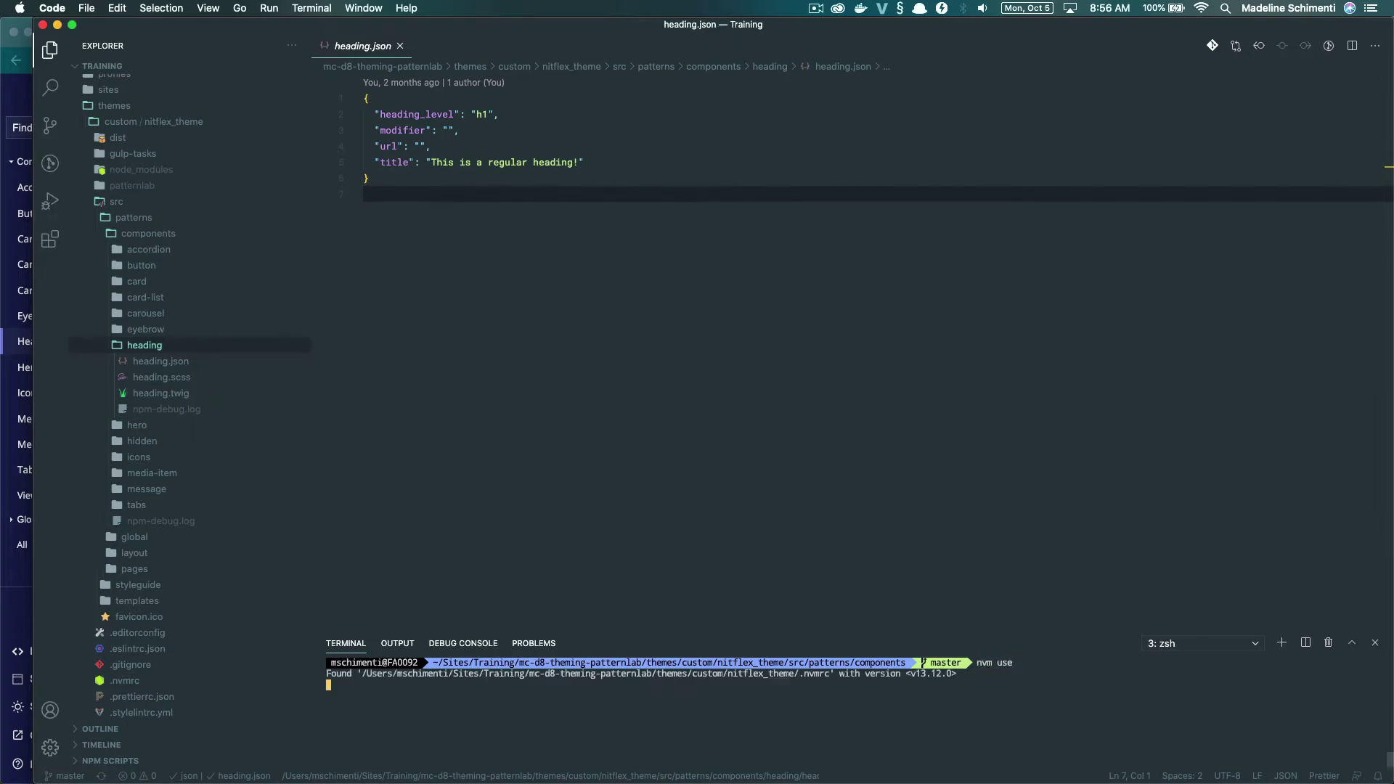
Launch the Pattern Lab build from the integrated terminal with npm run
{"action": "type", "text": "npm r"}
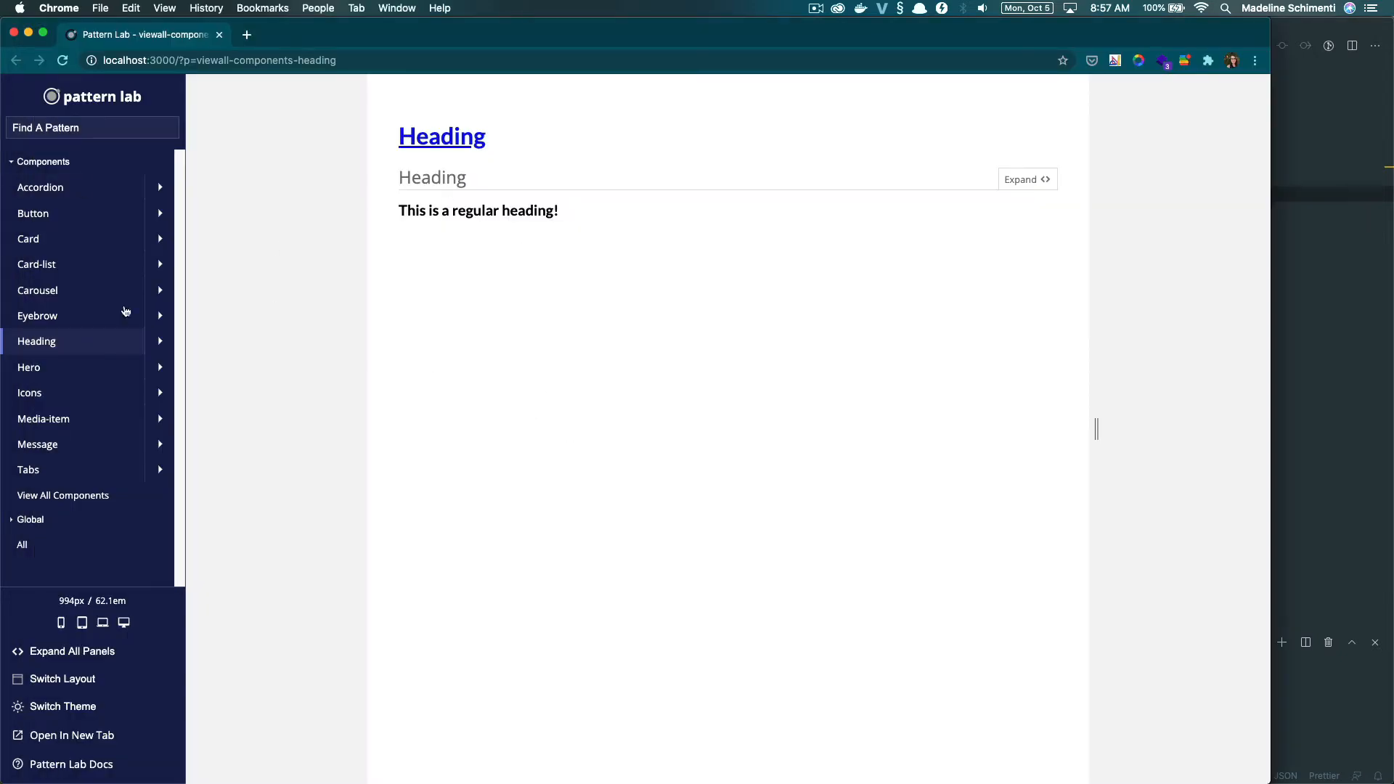
{"action": "double_click", "coordinate": [412, 210]}
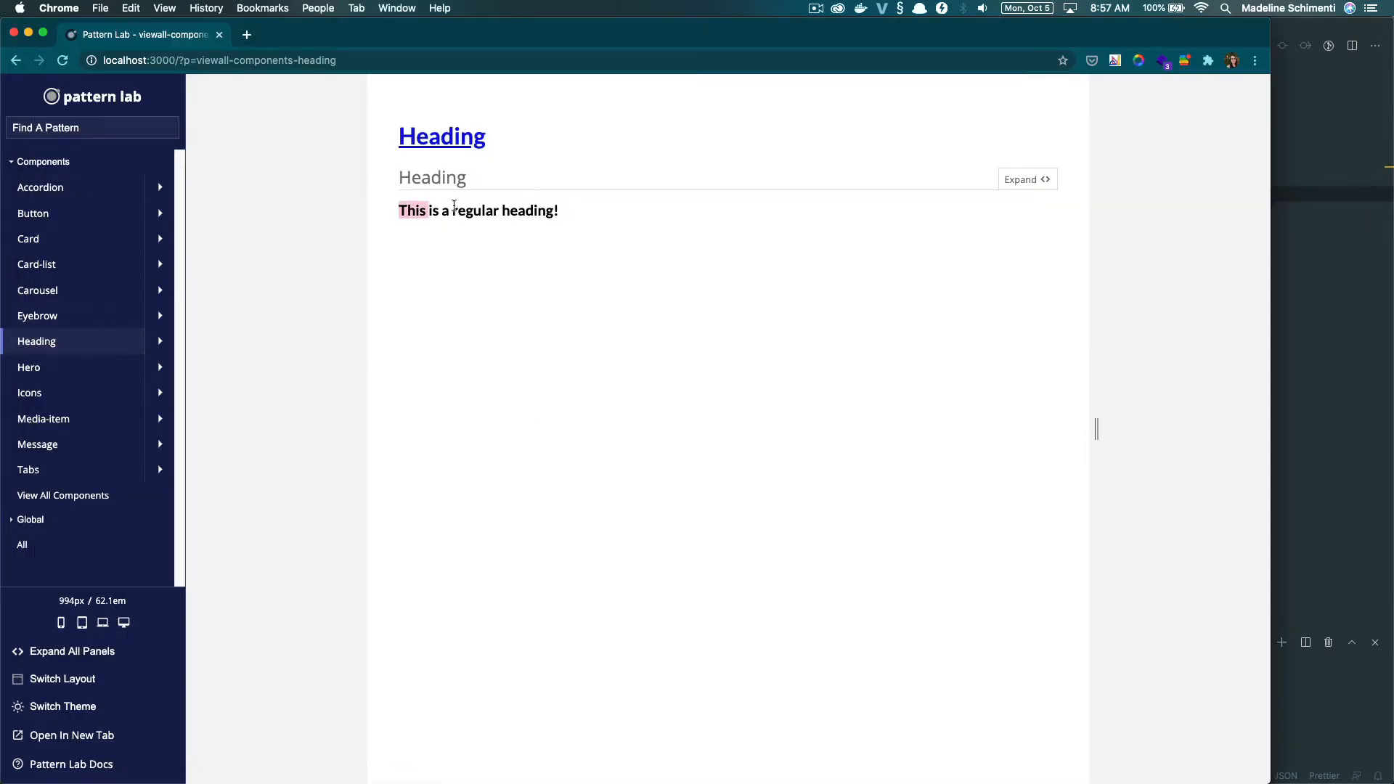
{"action": "key", "text": "cmd+tab"}
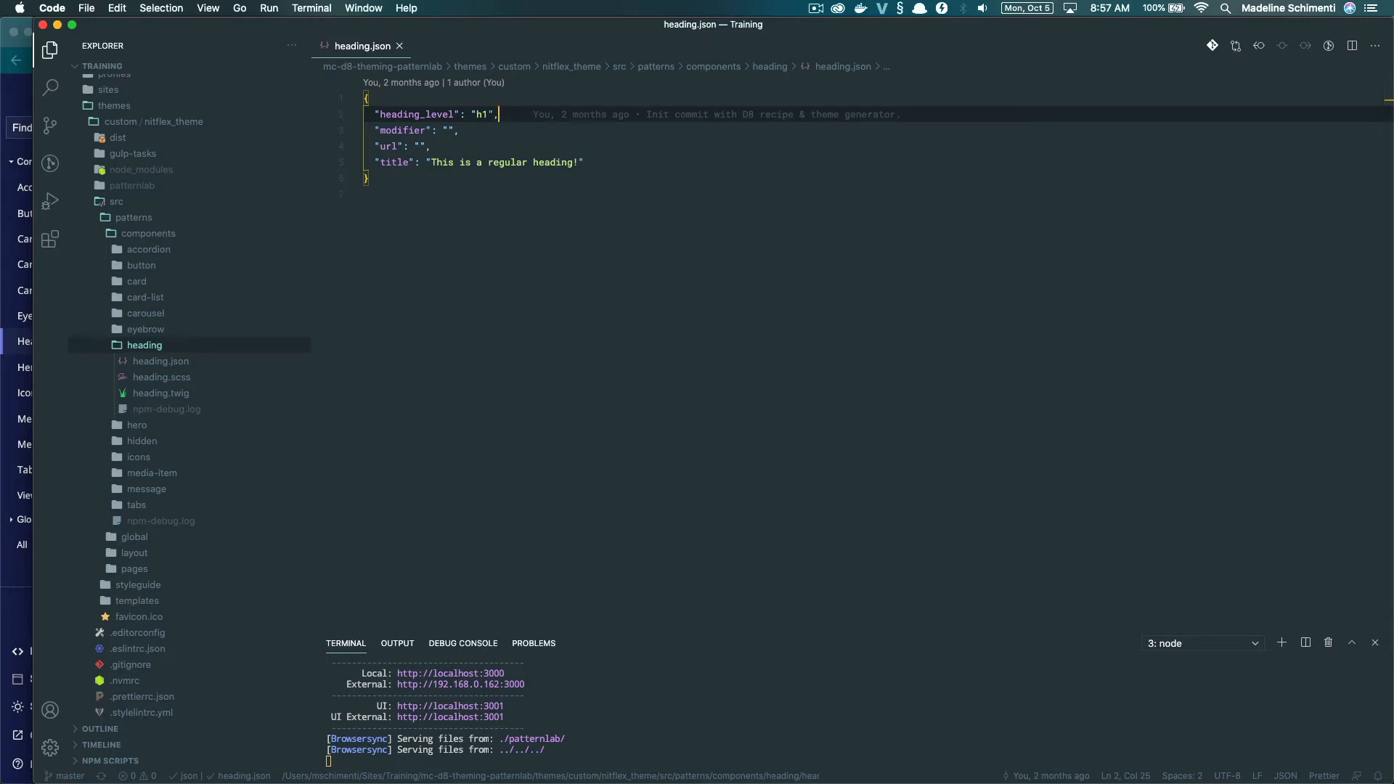
{"action": "mouse_move", "coordinate": [581, 278]}
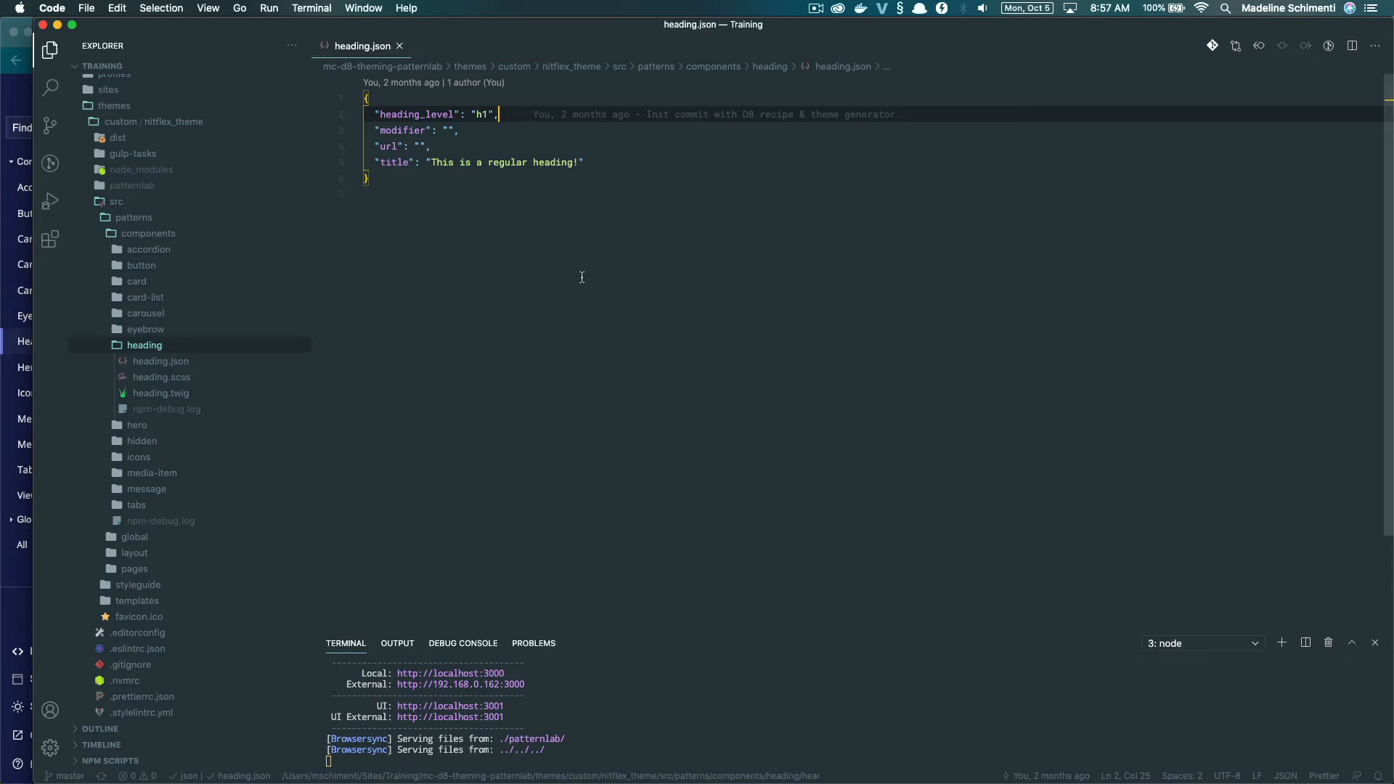
{"action": "mouse_move", "coordinate": [546, 113]}
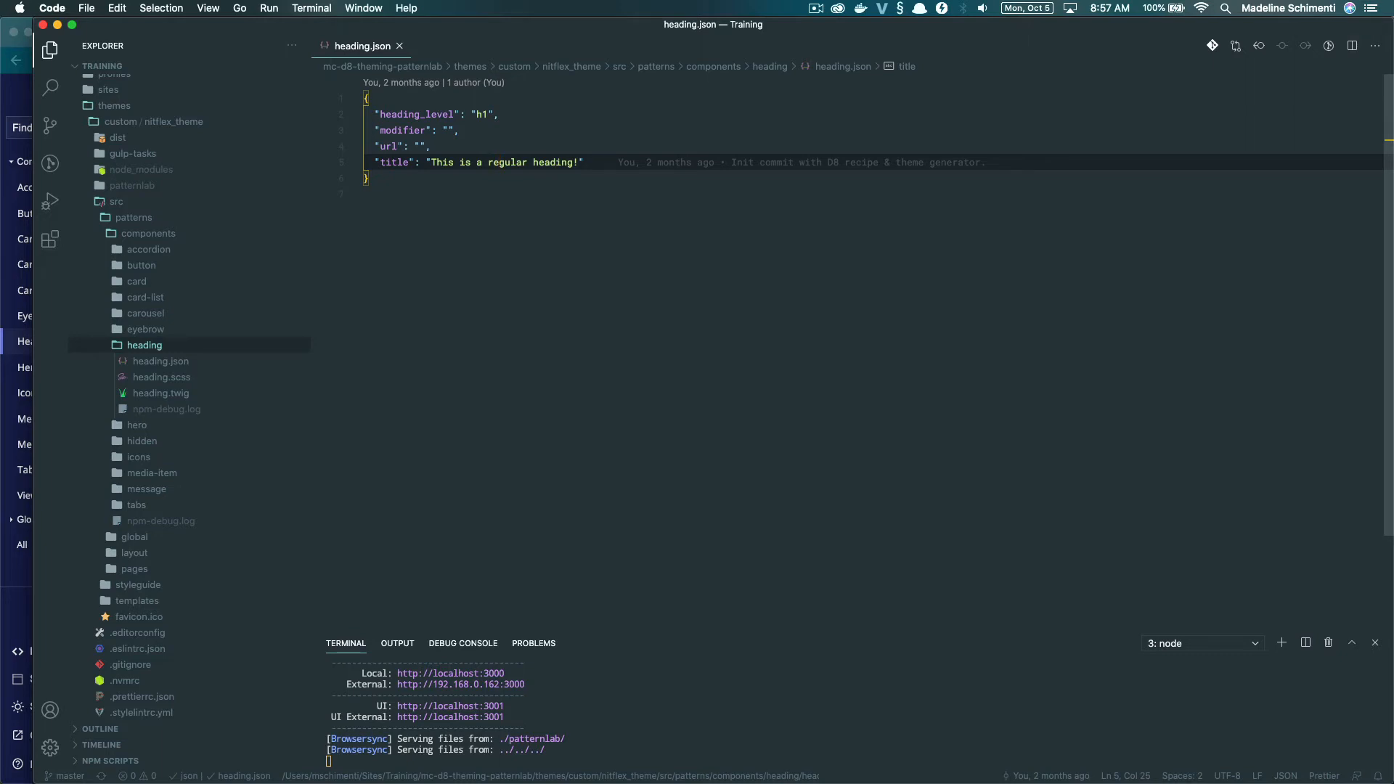
Show heading.twig in the editor and reveal the theme's root files in the Explorer
{"action": "left_click", "coordinate": [160, 392]}
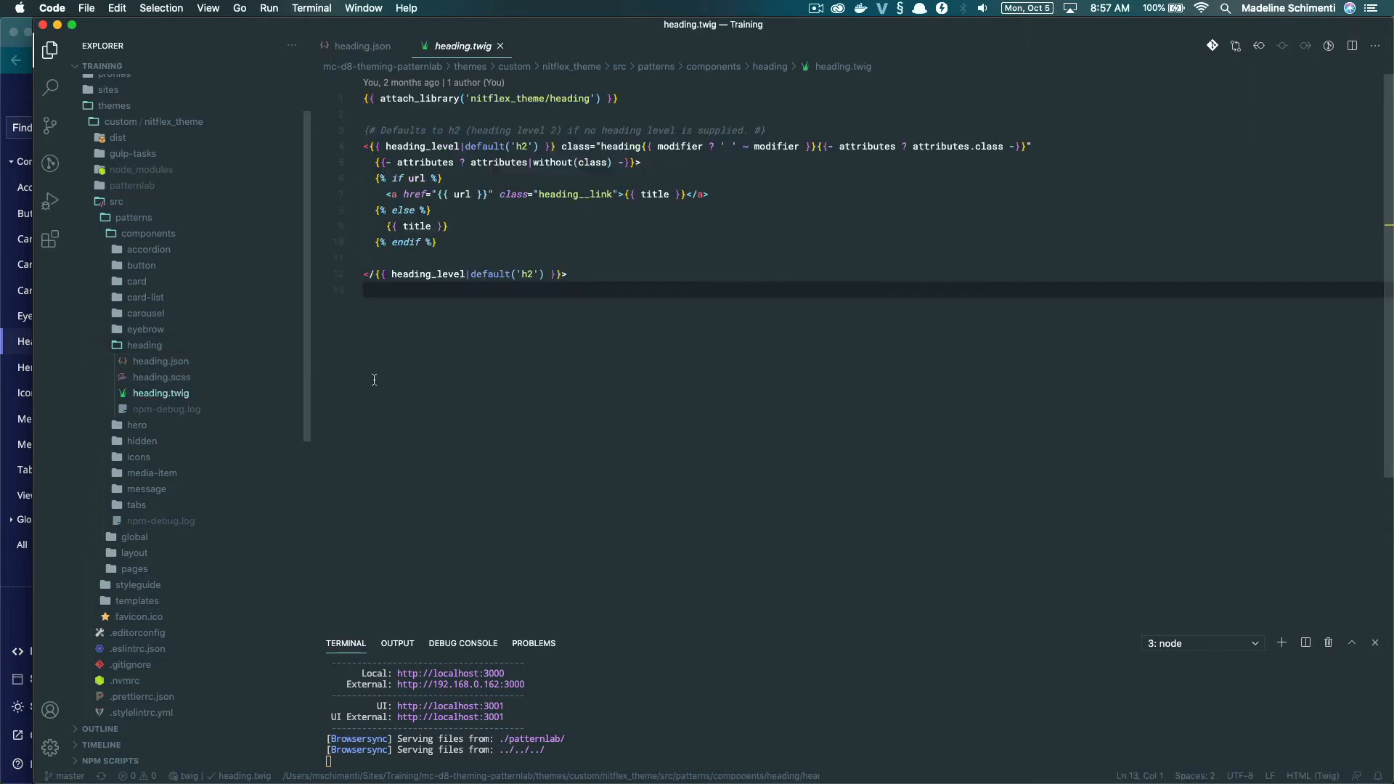
{"action": "left_click", "coordinate": [160, 392]}
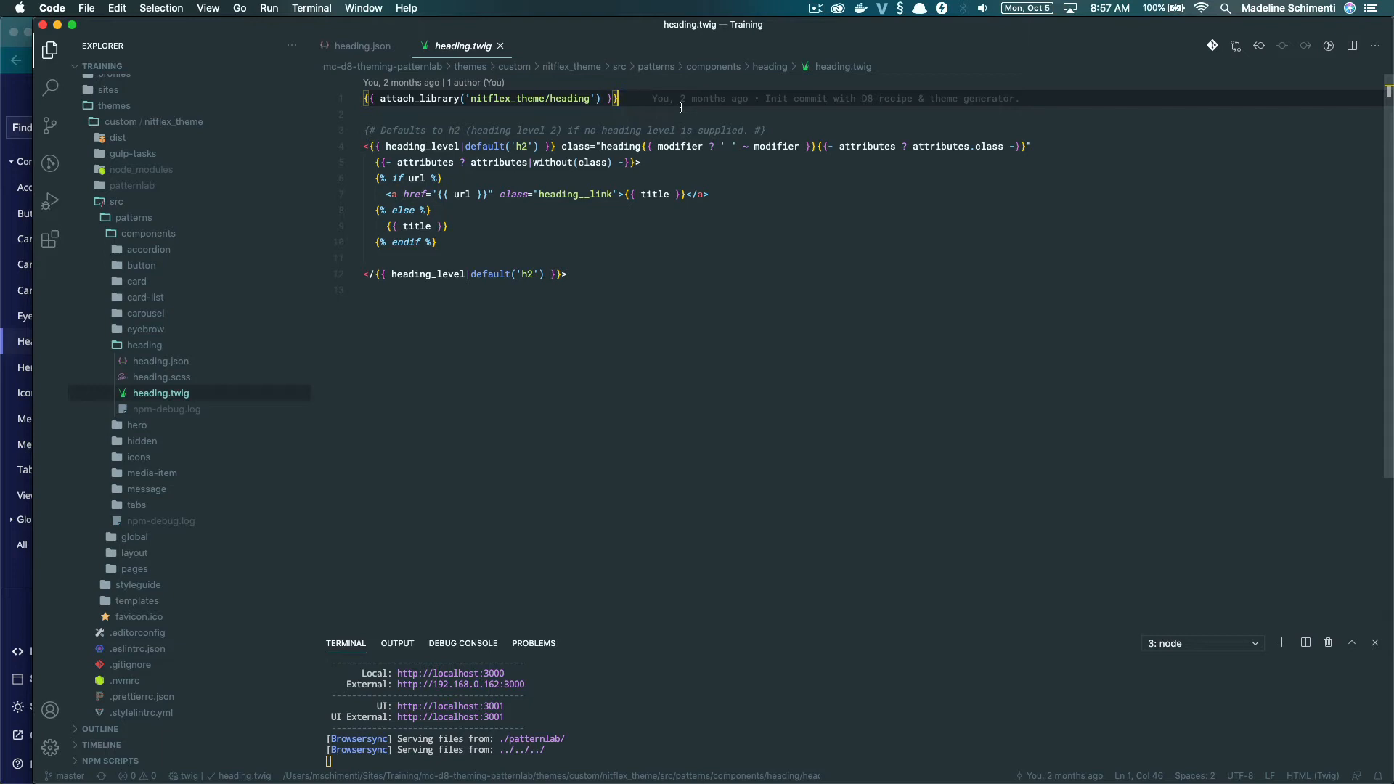
{"action": "mouse_move", "coordinate": [691, 308]}
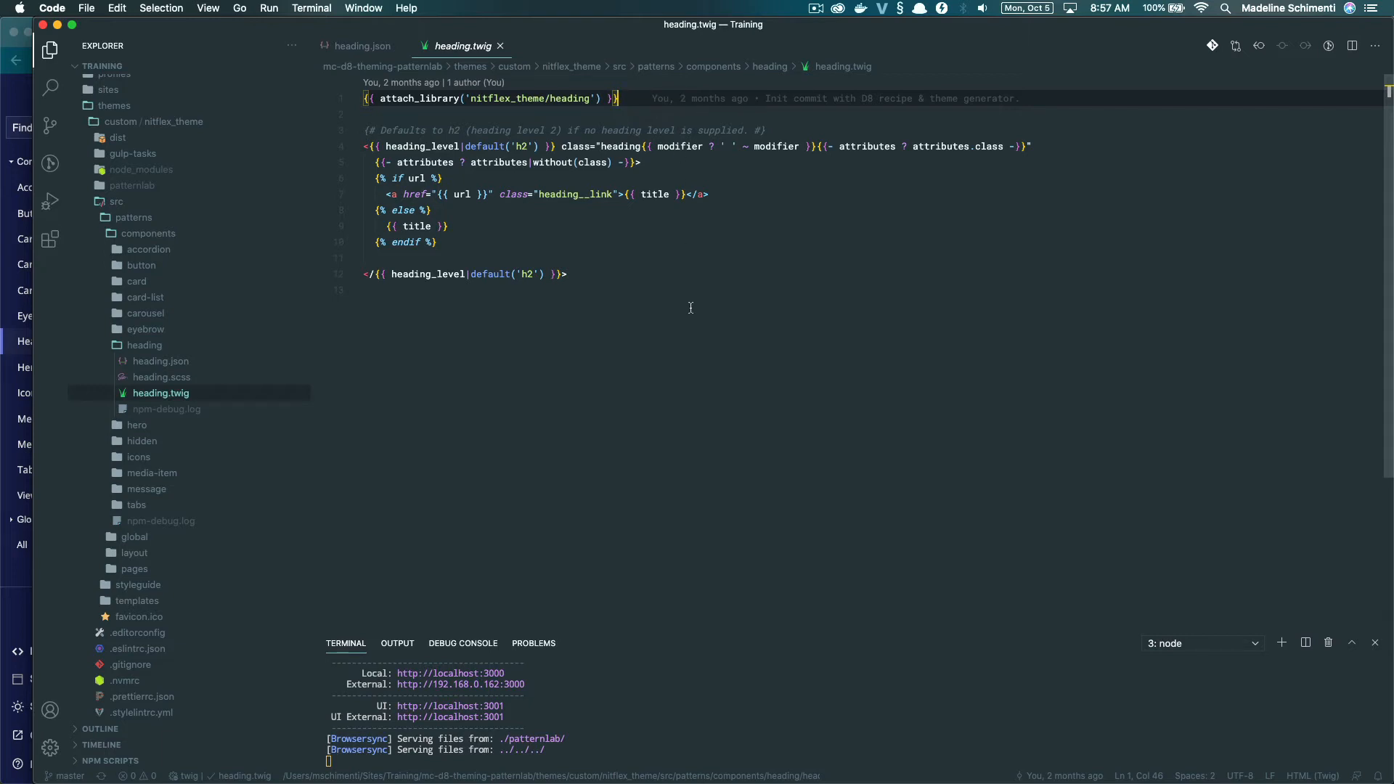
{"action": "scroll", "scroll_direction": "down", "scroll_amount": 3}
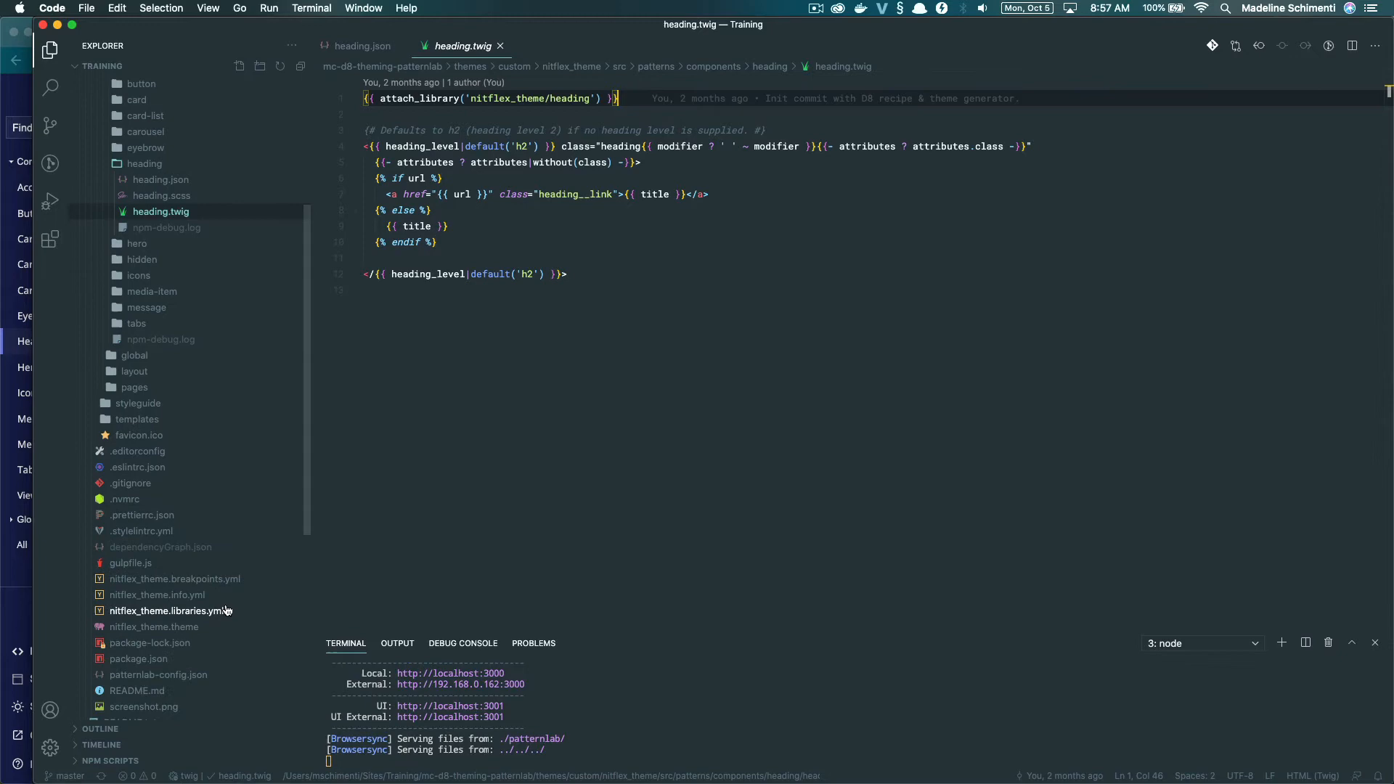
Locate the heading library entry (dist/css/heading.css) in nitflex_theme.libraries.yml, then return to heading.twig
{"action": "left_click", "coordinate": [167, 610]}
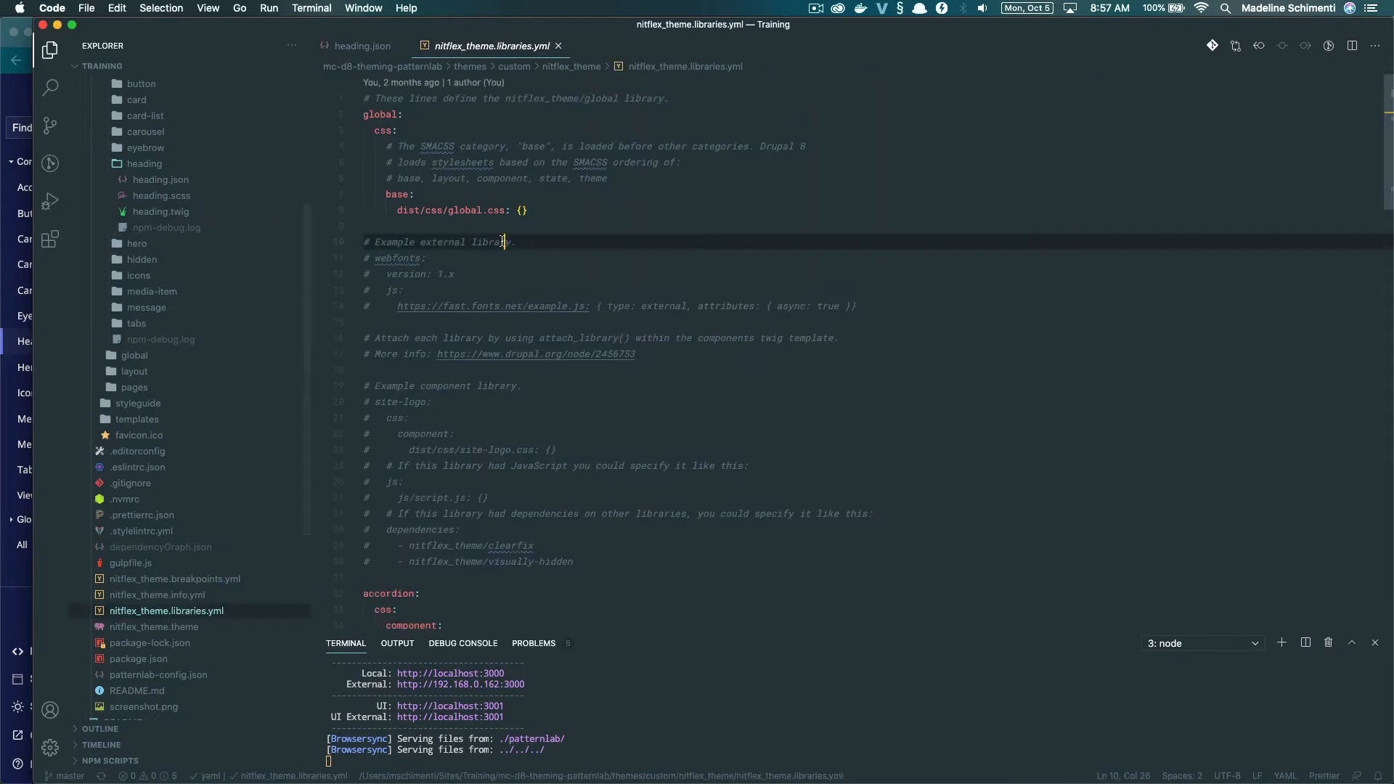
{"action": "type", "text": "heading"}
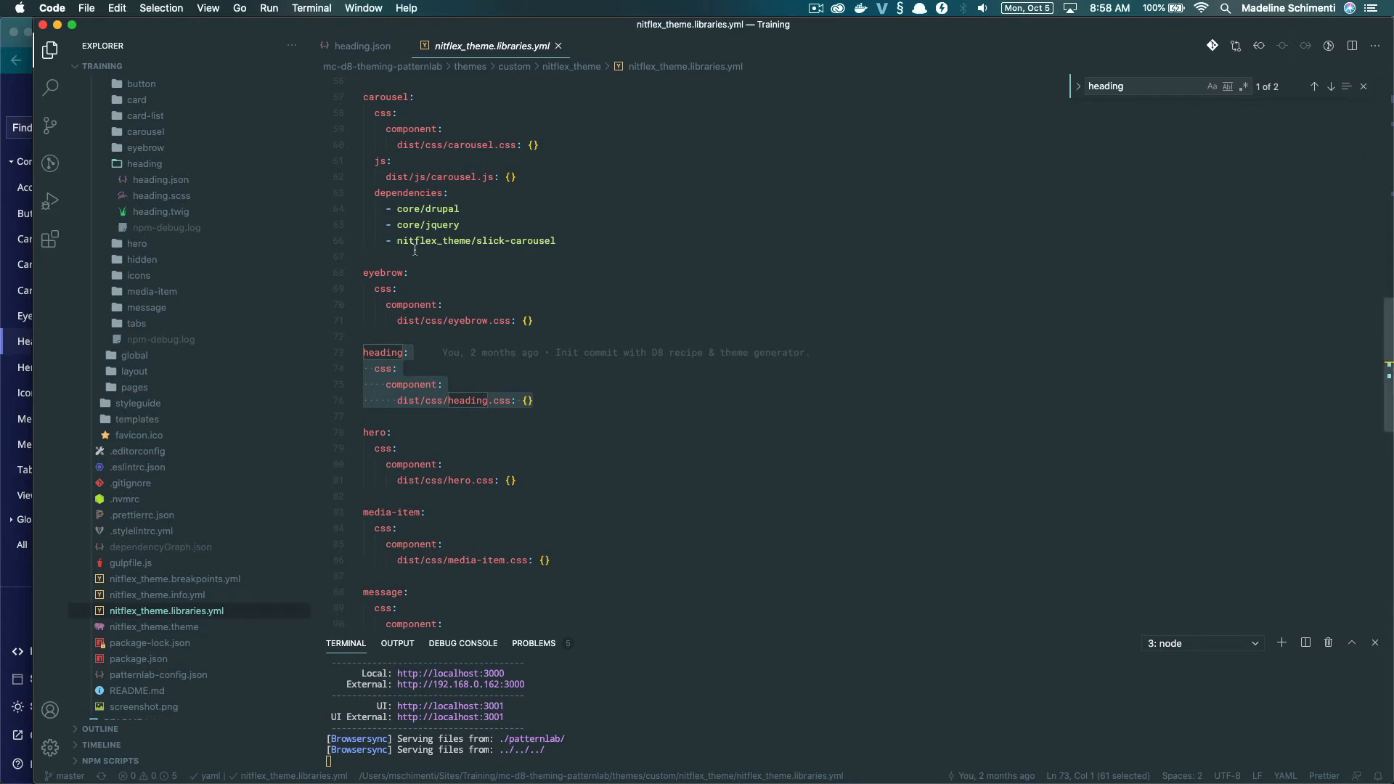
{"action": "left_click", "coordinate": [163, 212]}
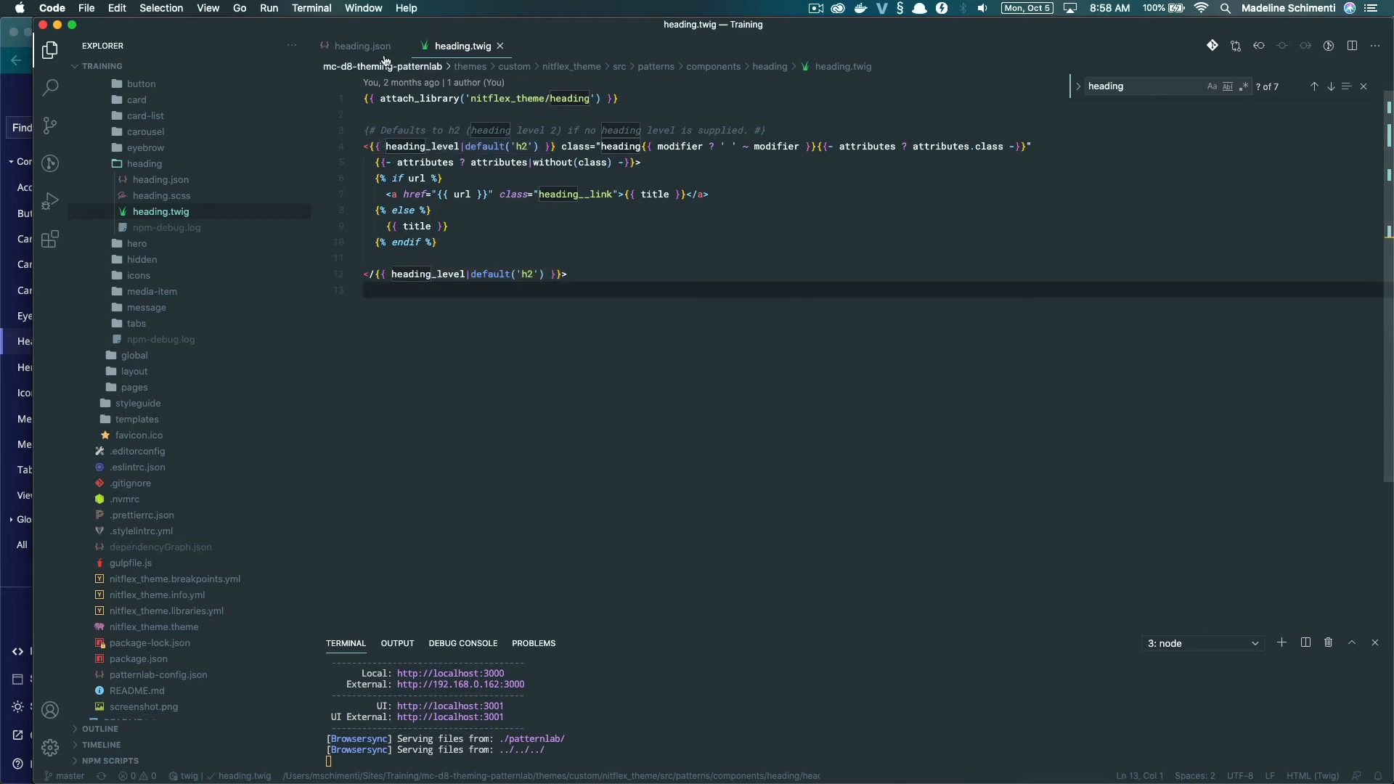
Inspect the rendered heading markup in the Pattern Lab preview in Chrome
{"action": "left_click", "coordinate": [361, 45]}
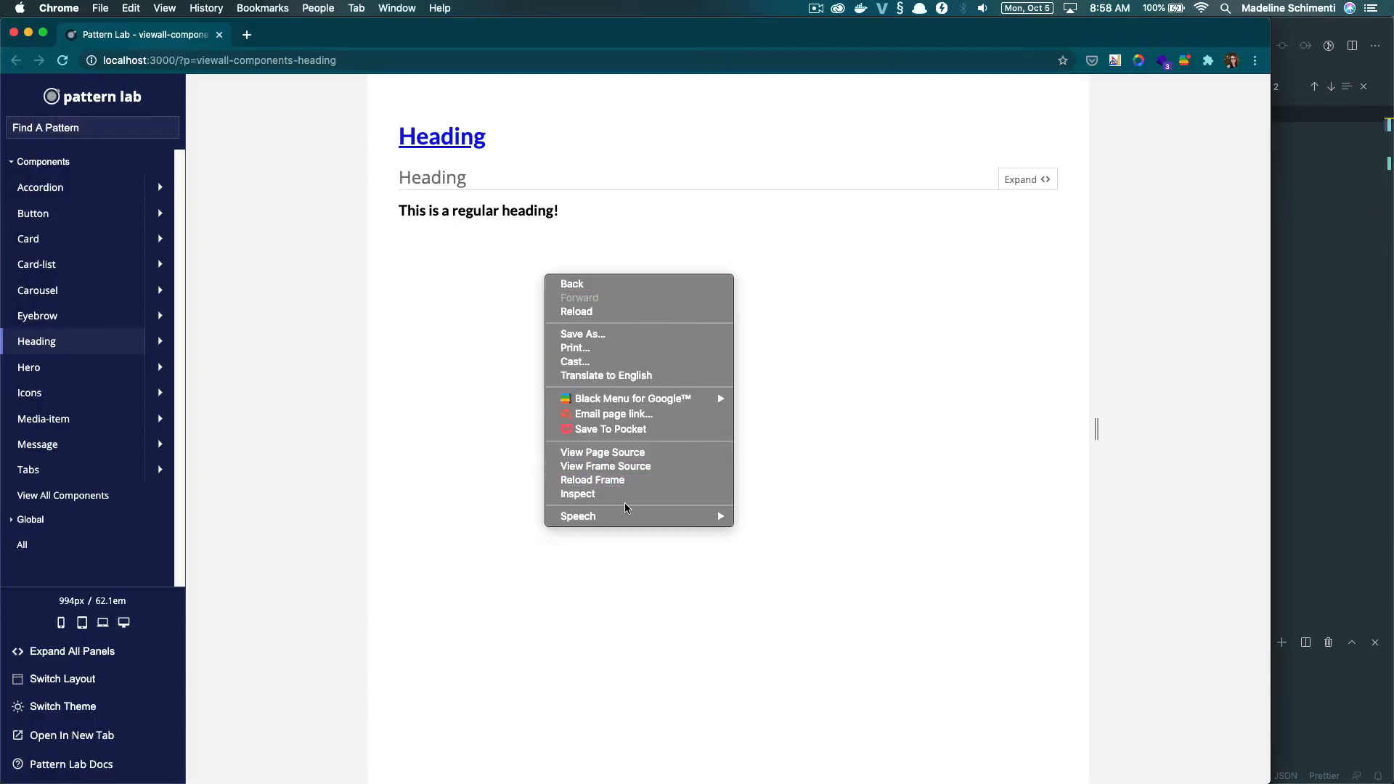
{"action": "left_click", "coordinate": [578, 494]}
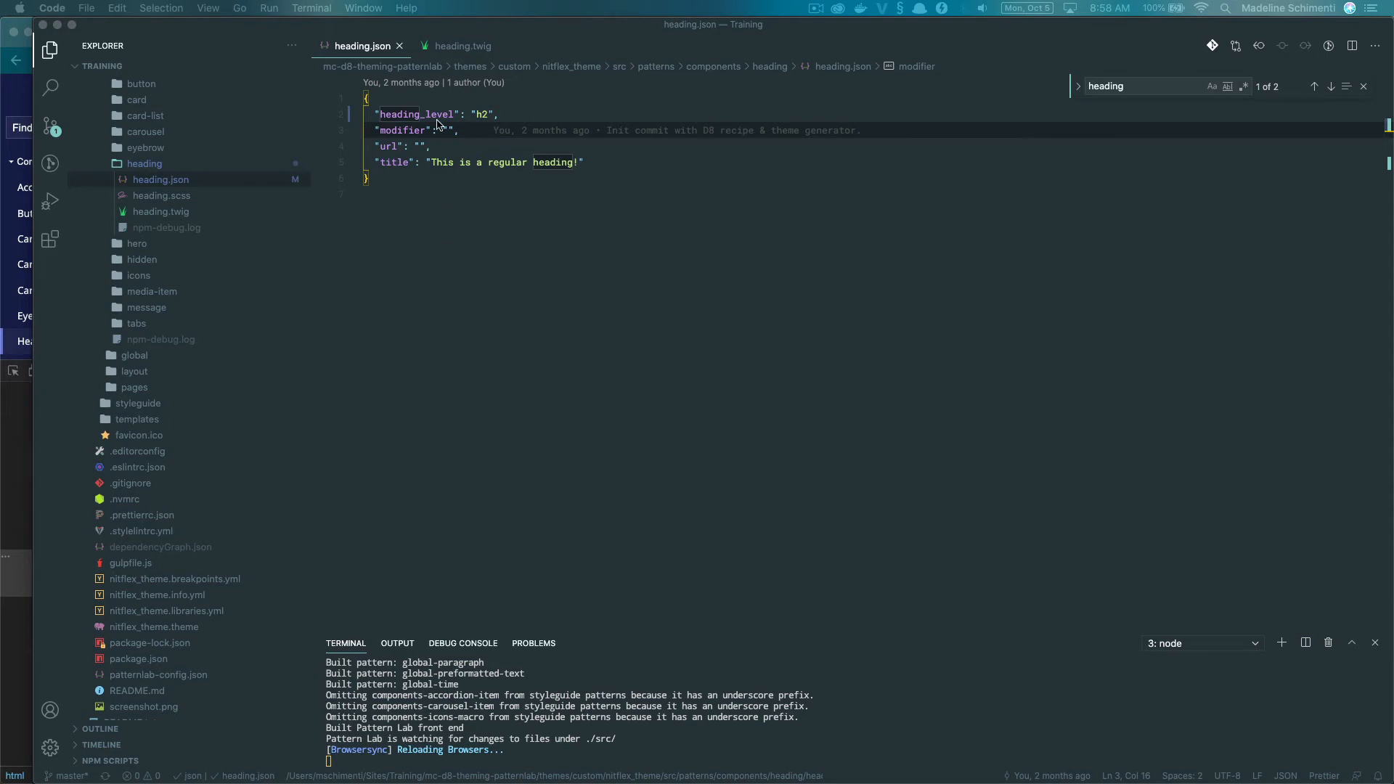
Show heading.twig where the modifier expression is appended to the heading class
{"action": "left_click", "coordinate": [462, 45]}
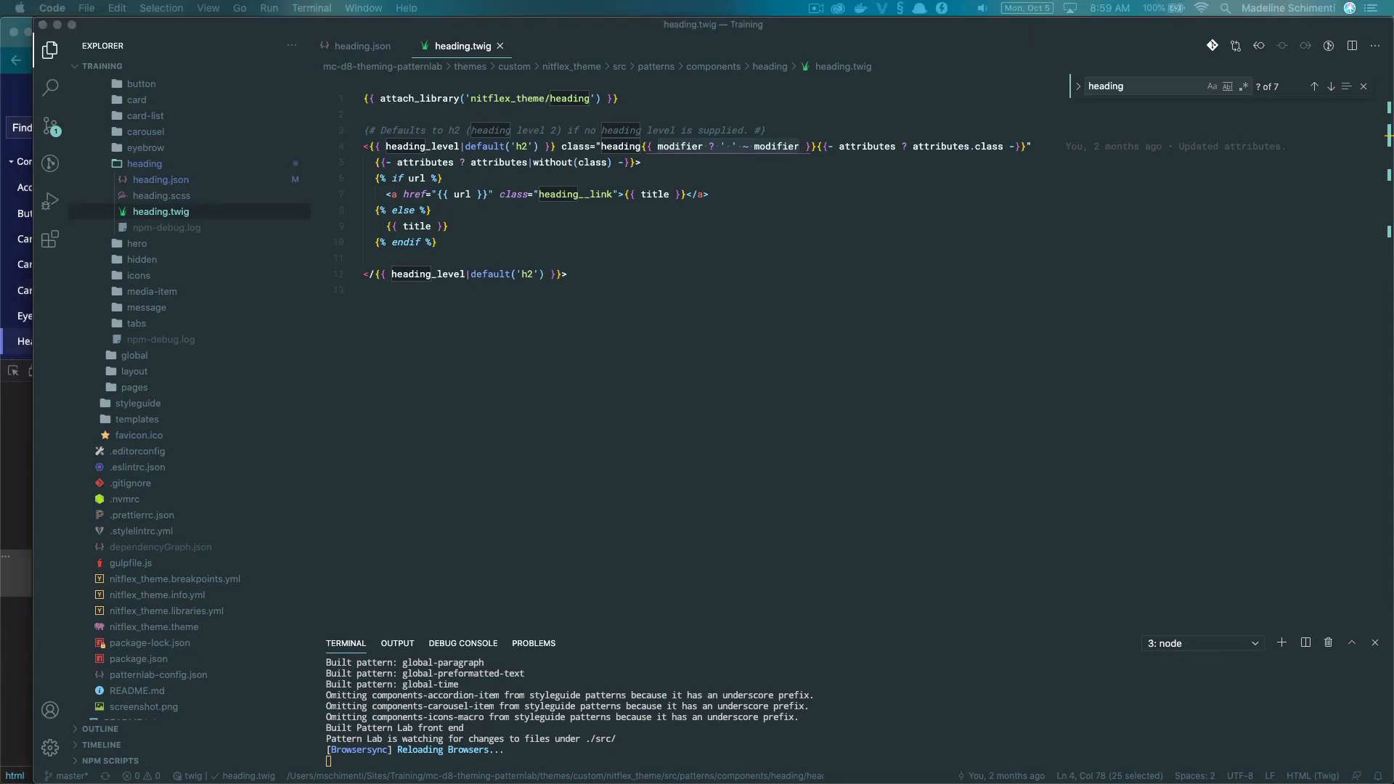
{"action": "mouse_move", "coordinate": [810, 20]}
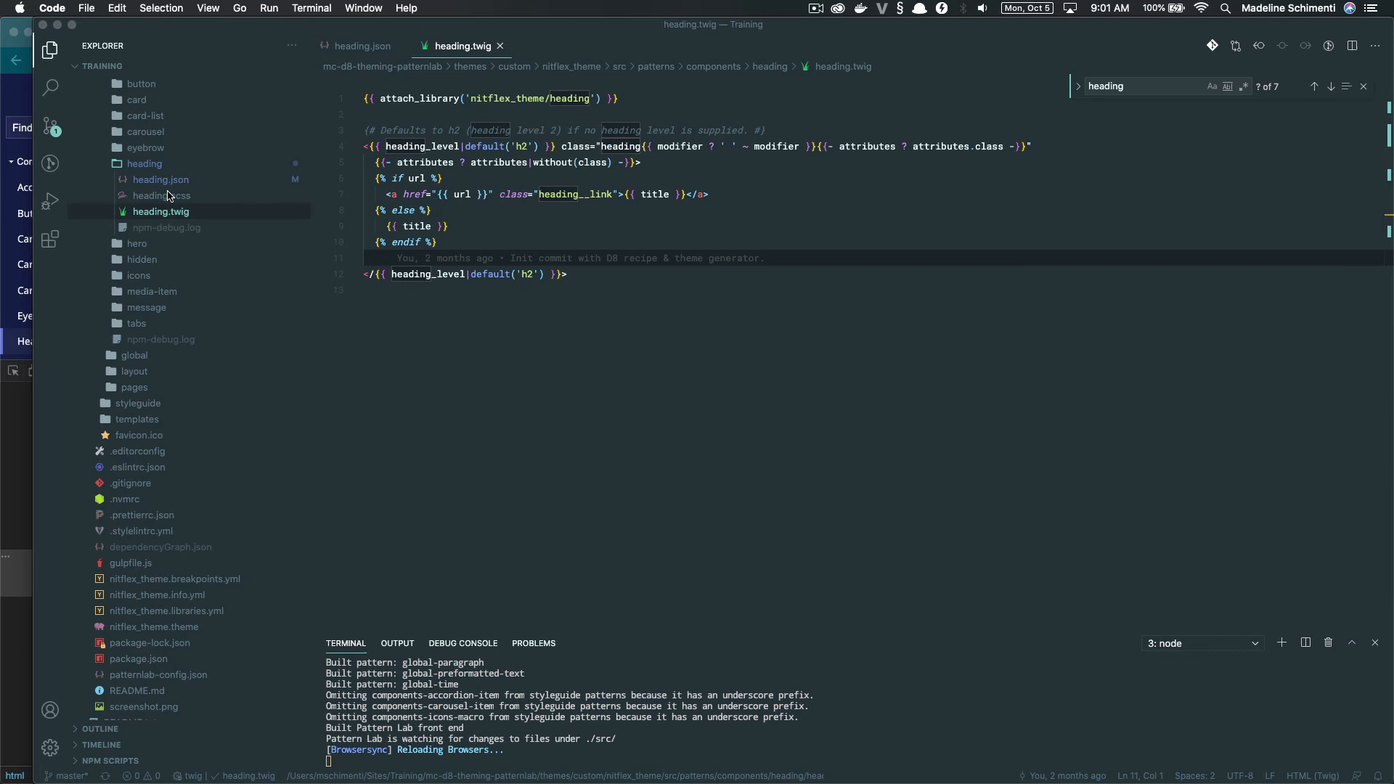
Add a .heading--primary rule with color: $color-primary to heading.scss
{"action": "left_click", "coordinate": [160, 194]}
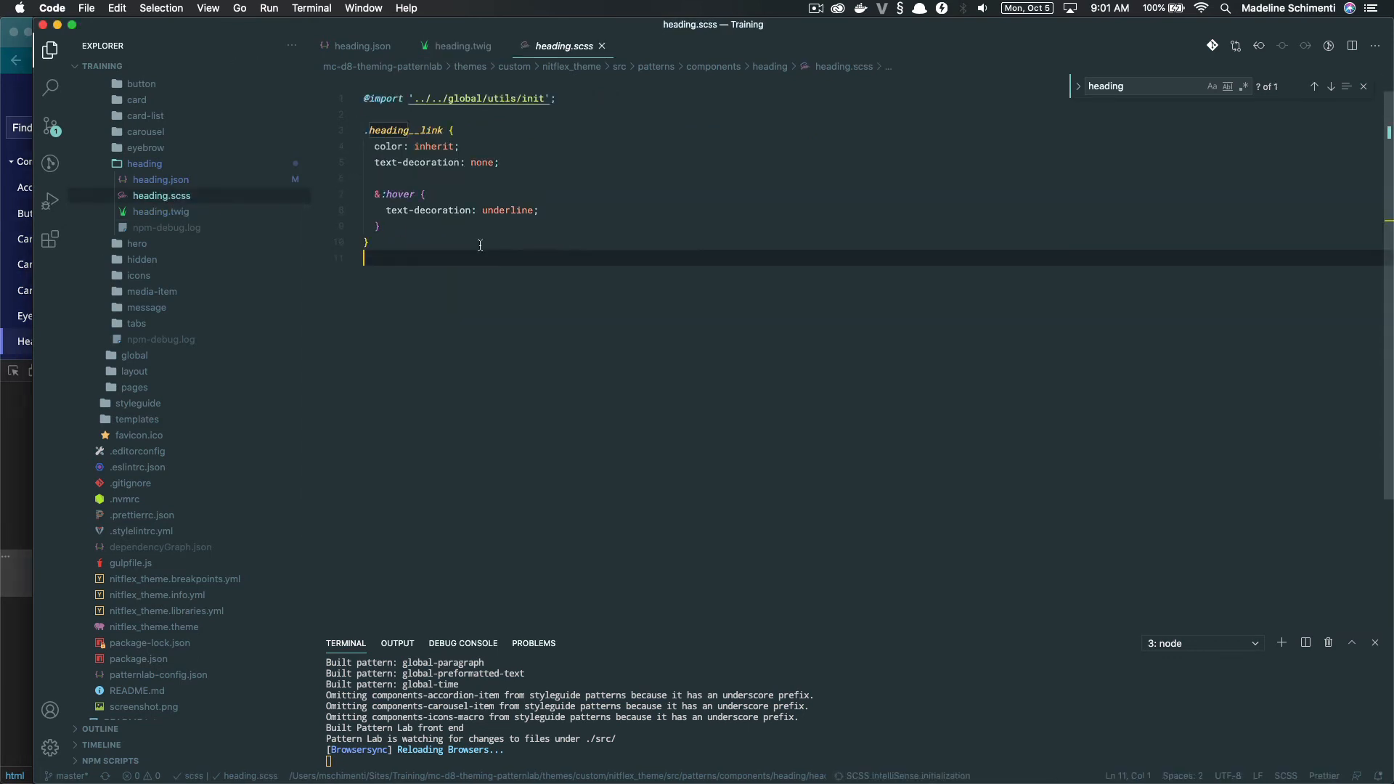
{"action": "type", "text": ".heading"}
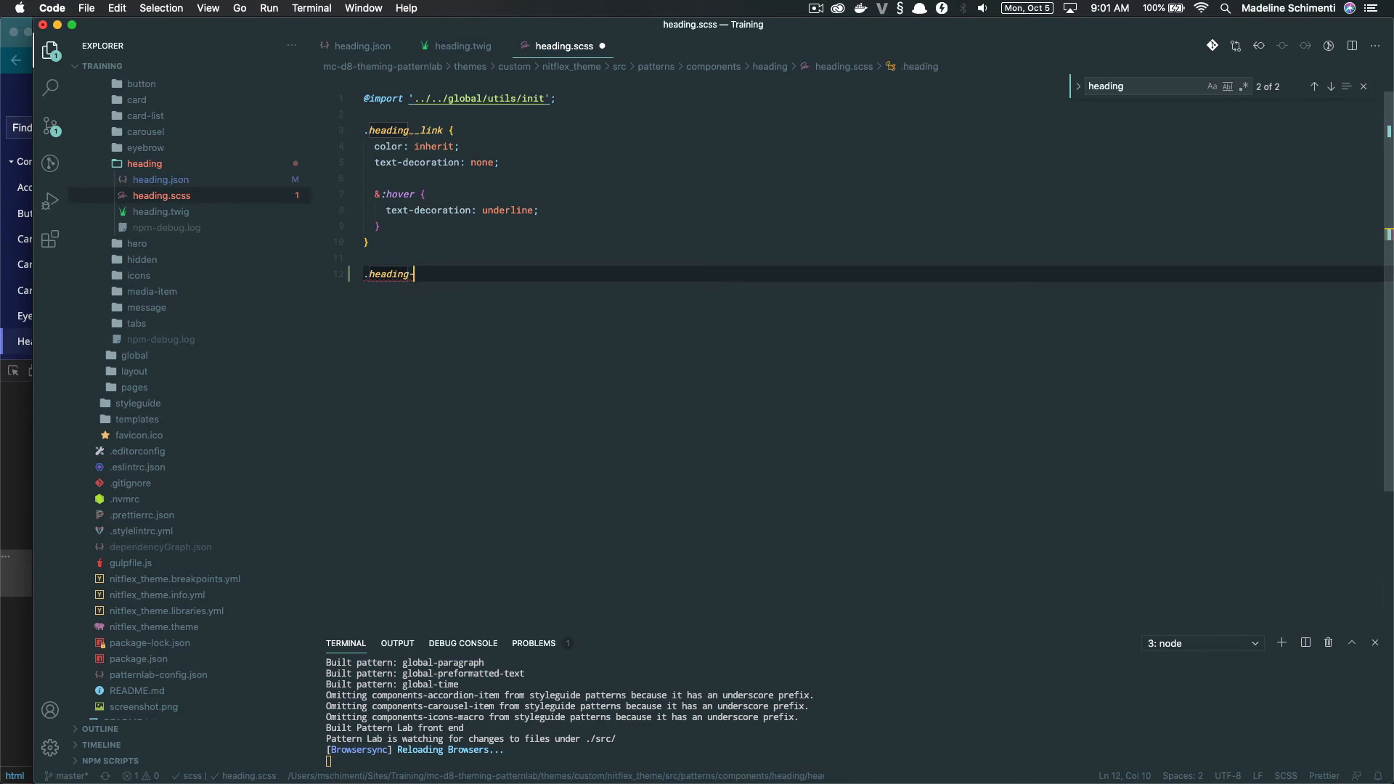
{"action": "type", "text": "--primar"}
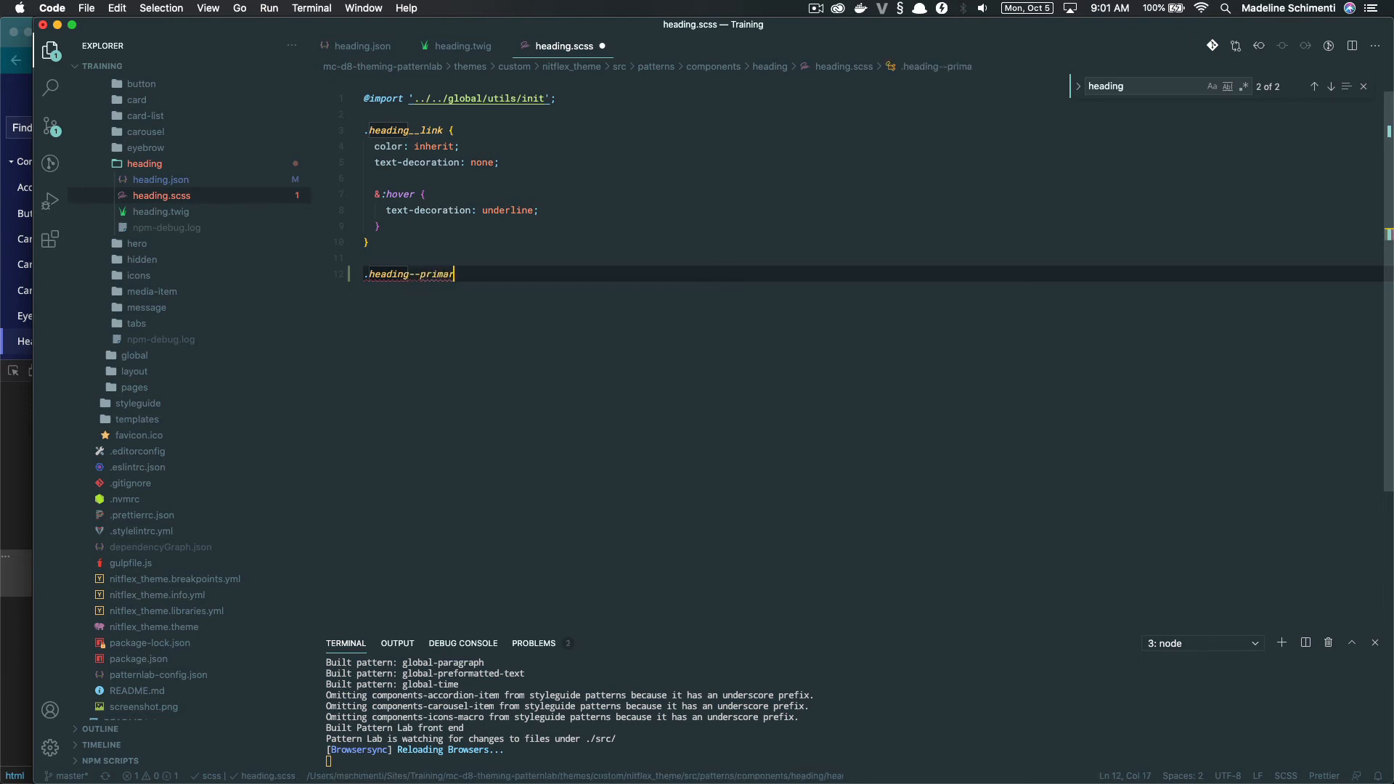
{"action": "type", "text": "y {"}
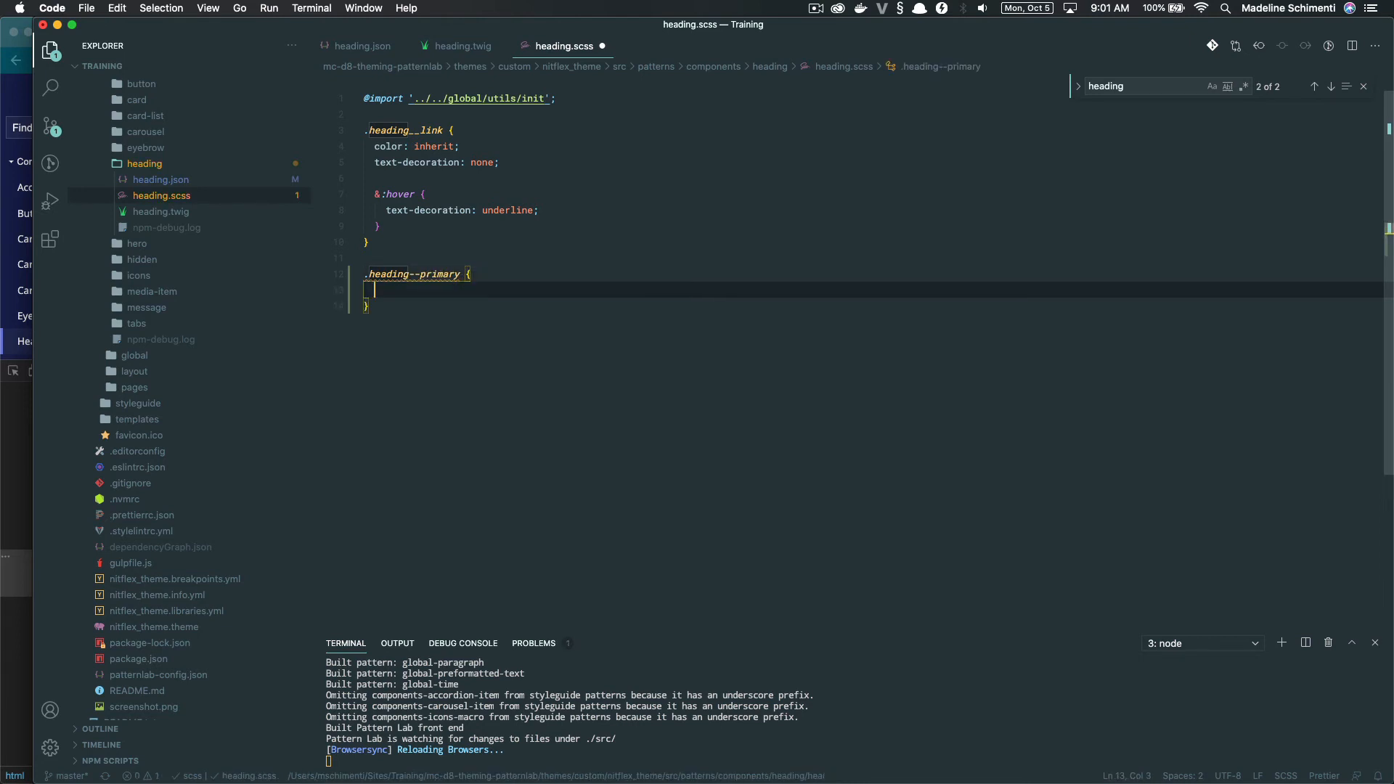
{"action": "type", "text": "color: $color"}
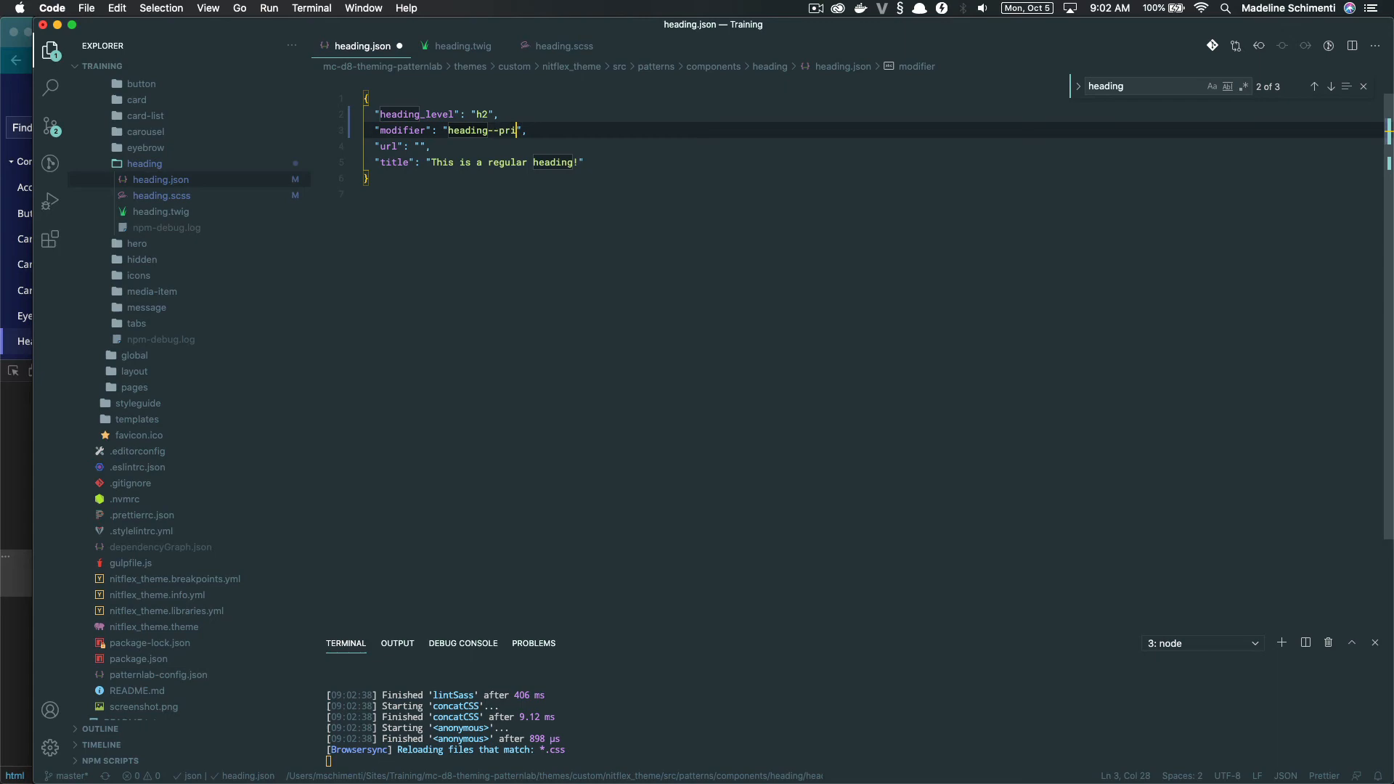
Complete the modifier value as heading--primary in heading.json
{"action": "type", "text": "mary"}
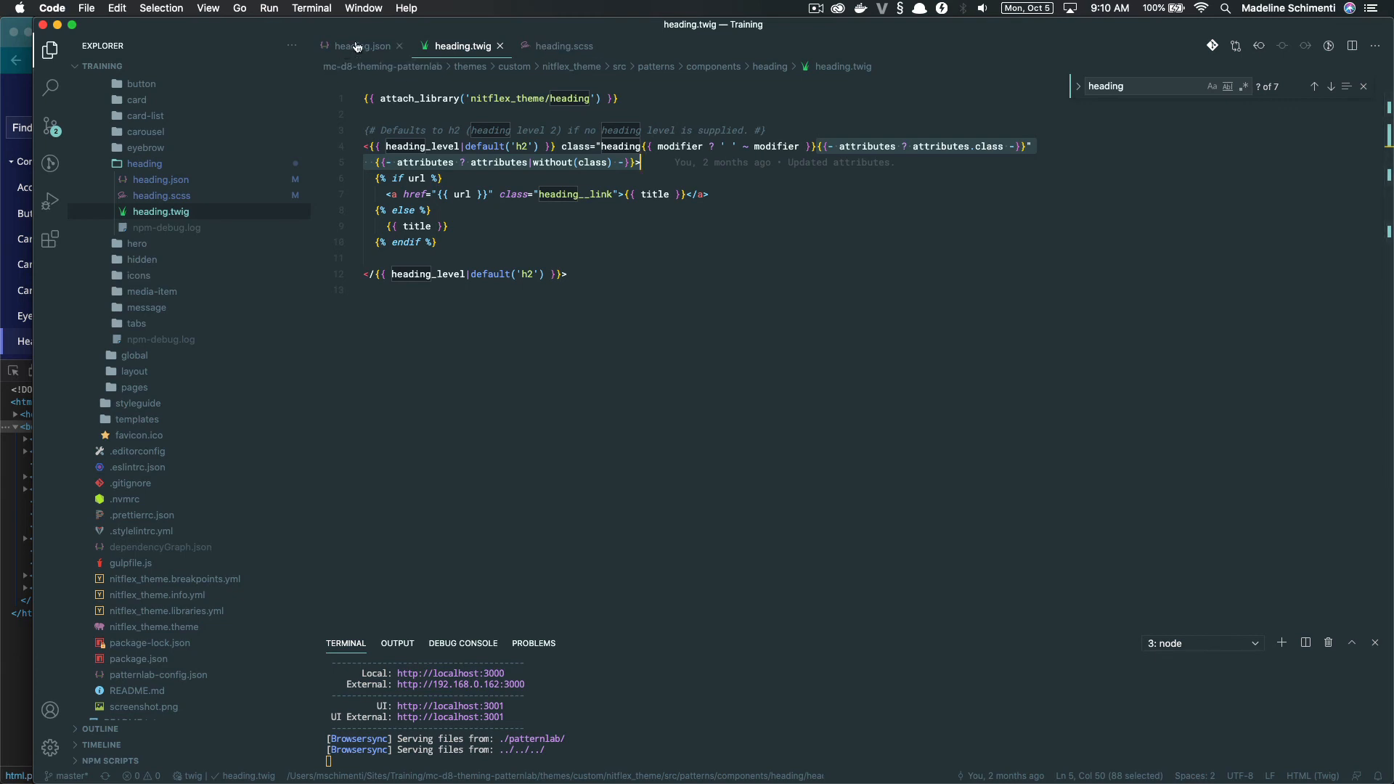
{"action": "left_click", "coordinate": [363, 45]}
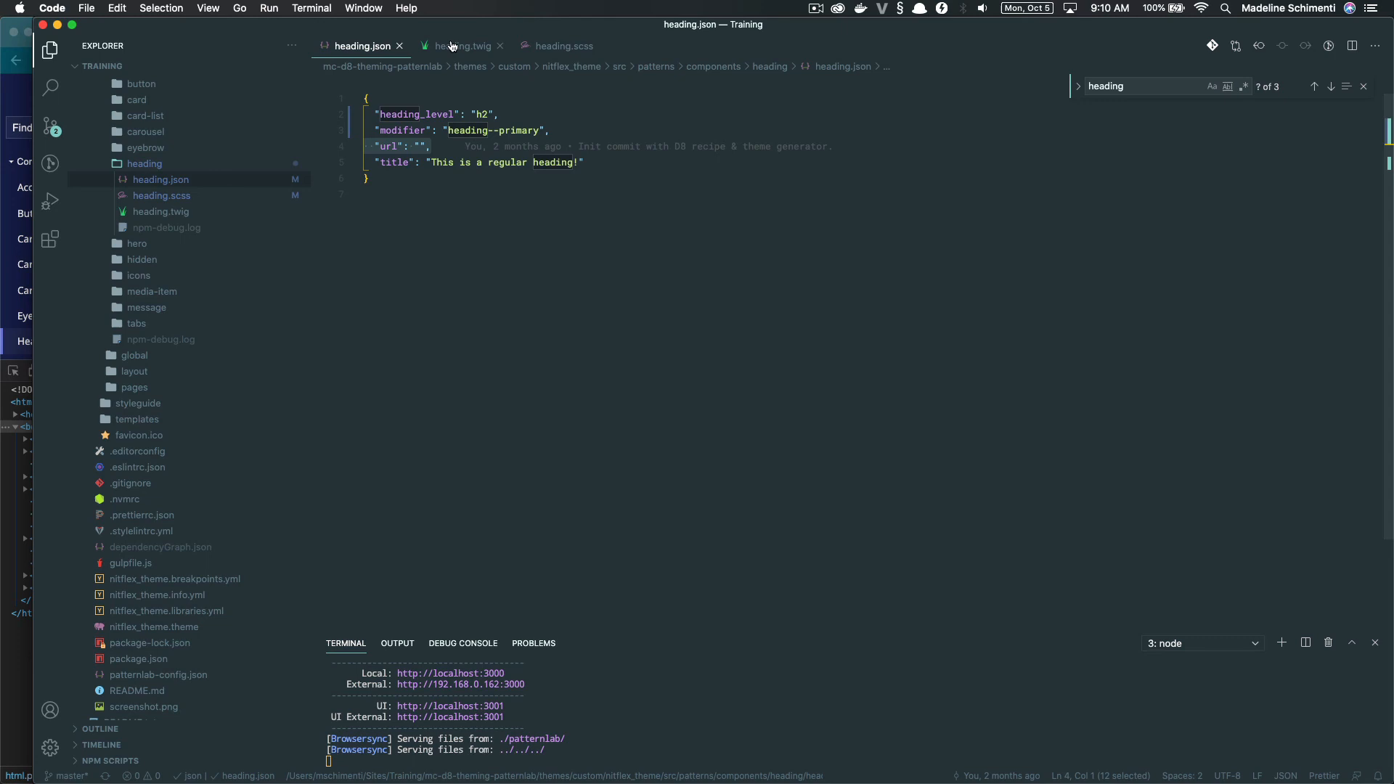
{"action": "mouse_move", "coordinate": [469, 57]}
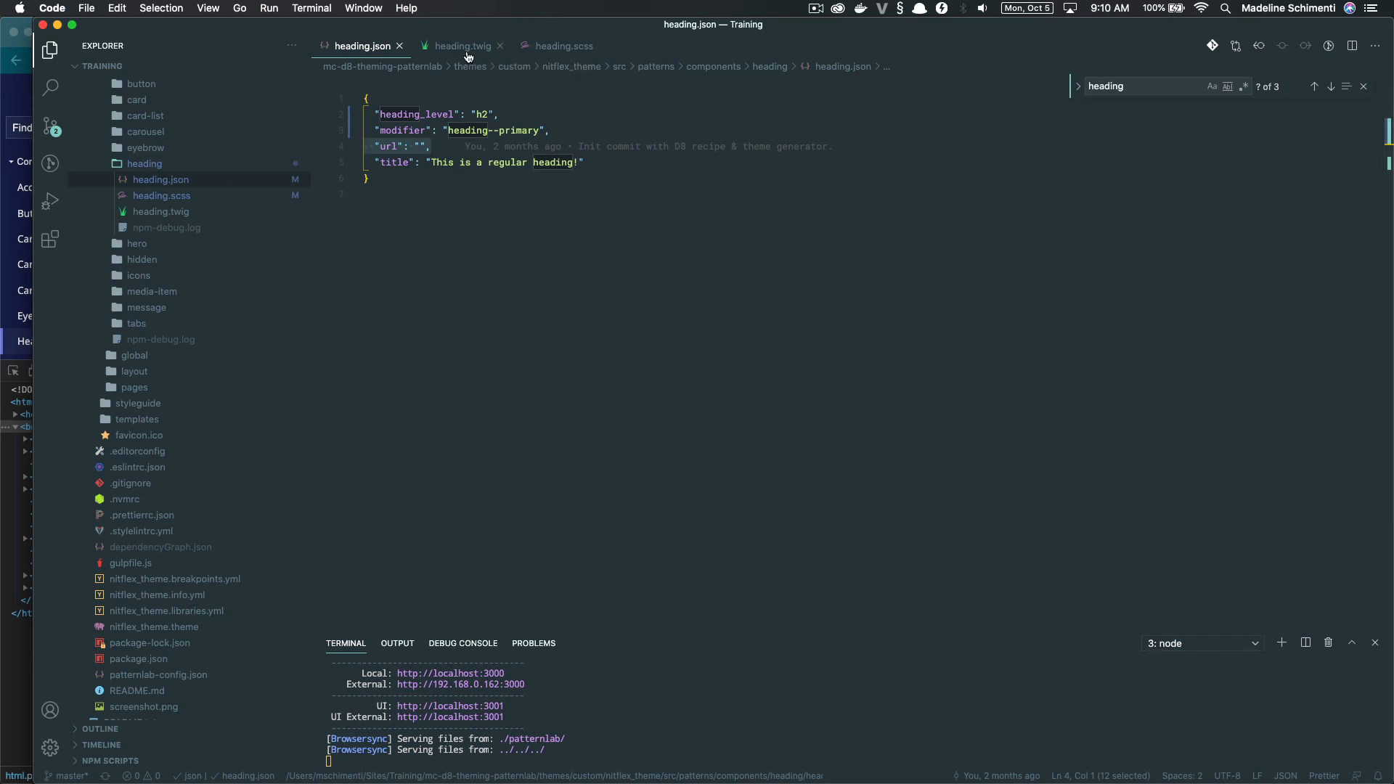
{"action": "left_click", "coordinate": [462, 45]}
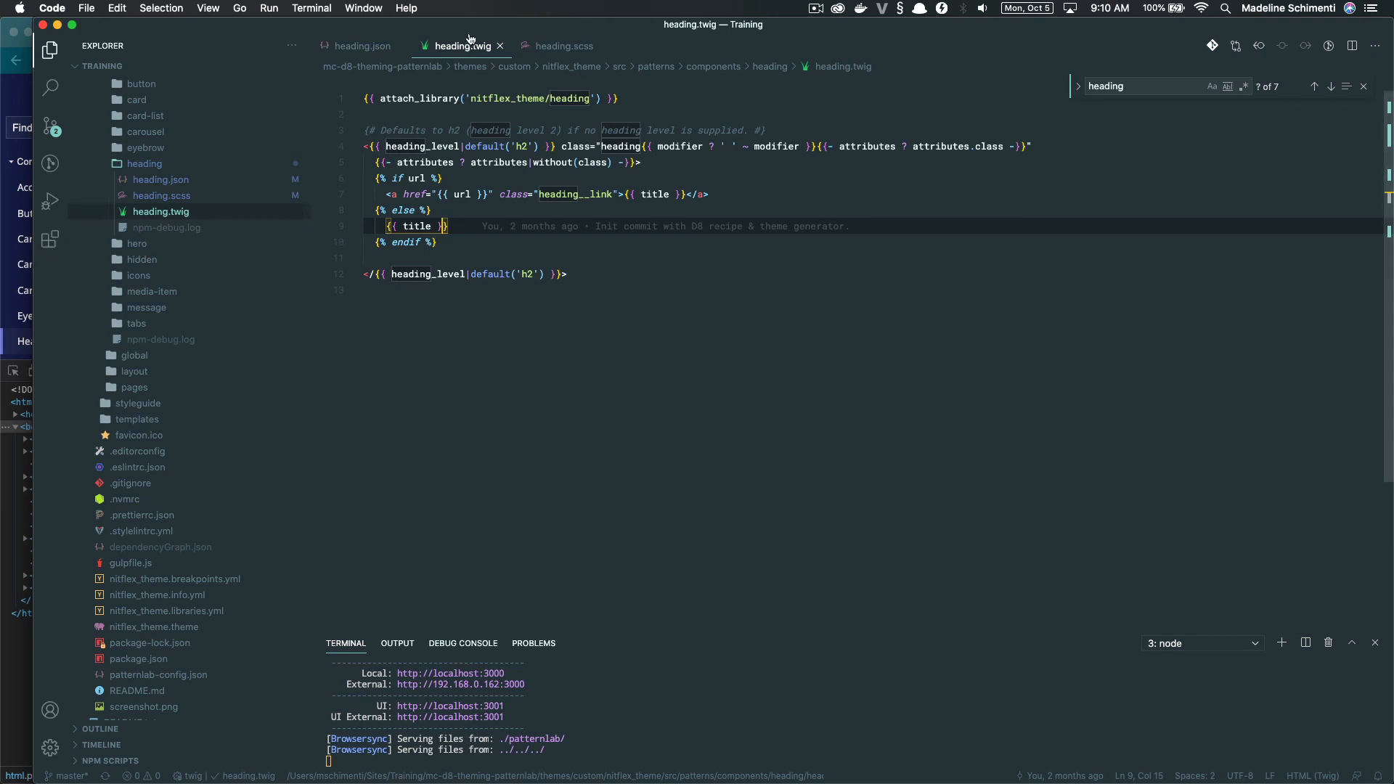
{"action": "left_click", "coordinate": [363, 45]}
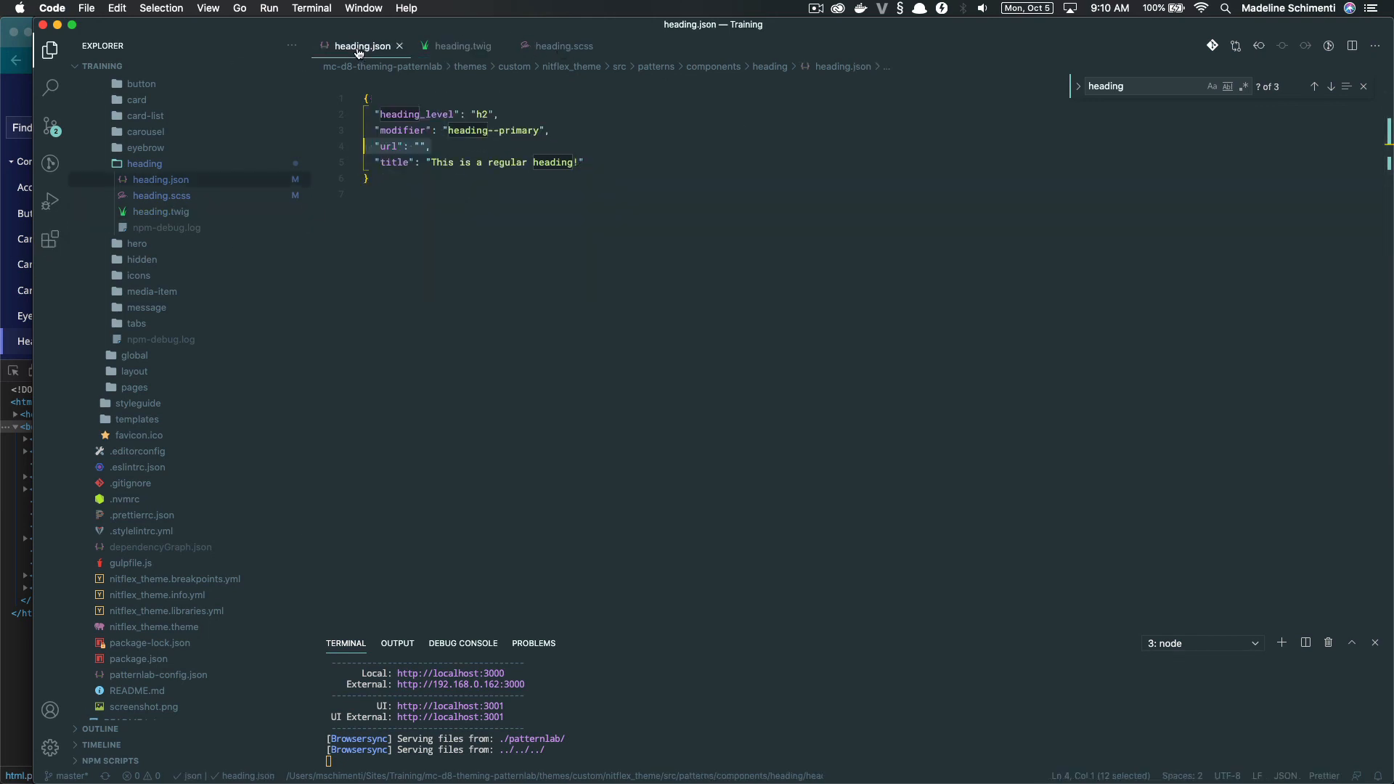
{"action": "left_click", "coordinate": [430, 145]}
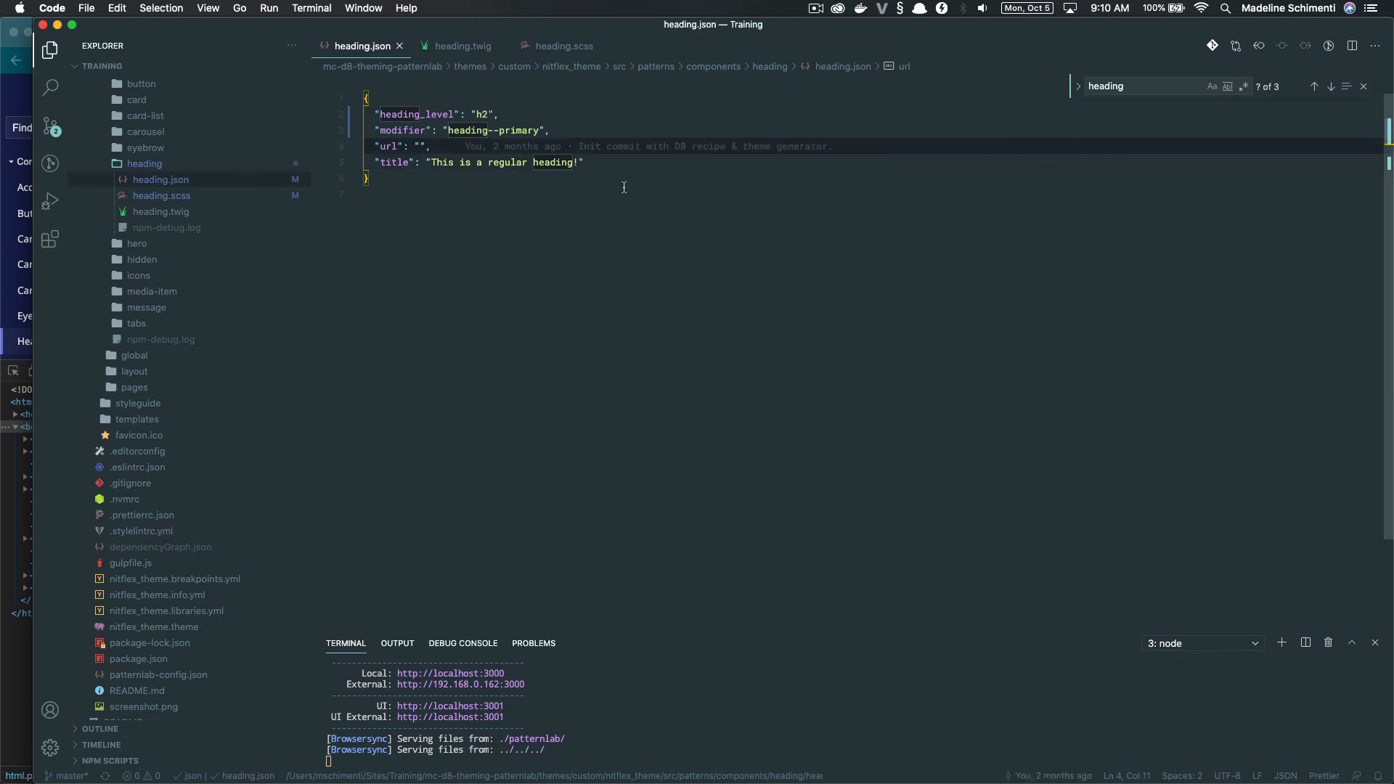
{"action": "type", "text": "https://example.com"}
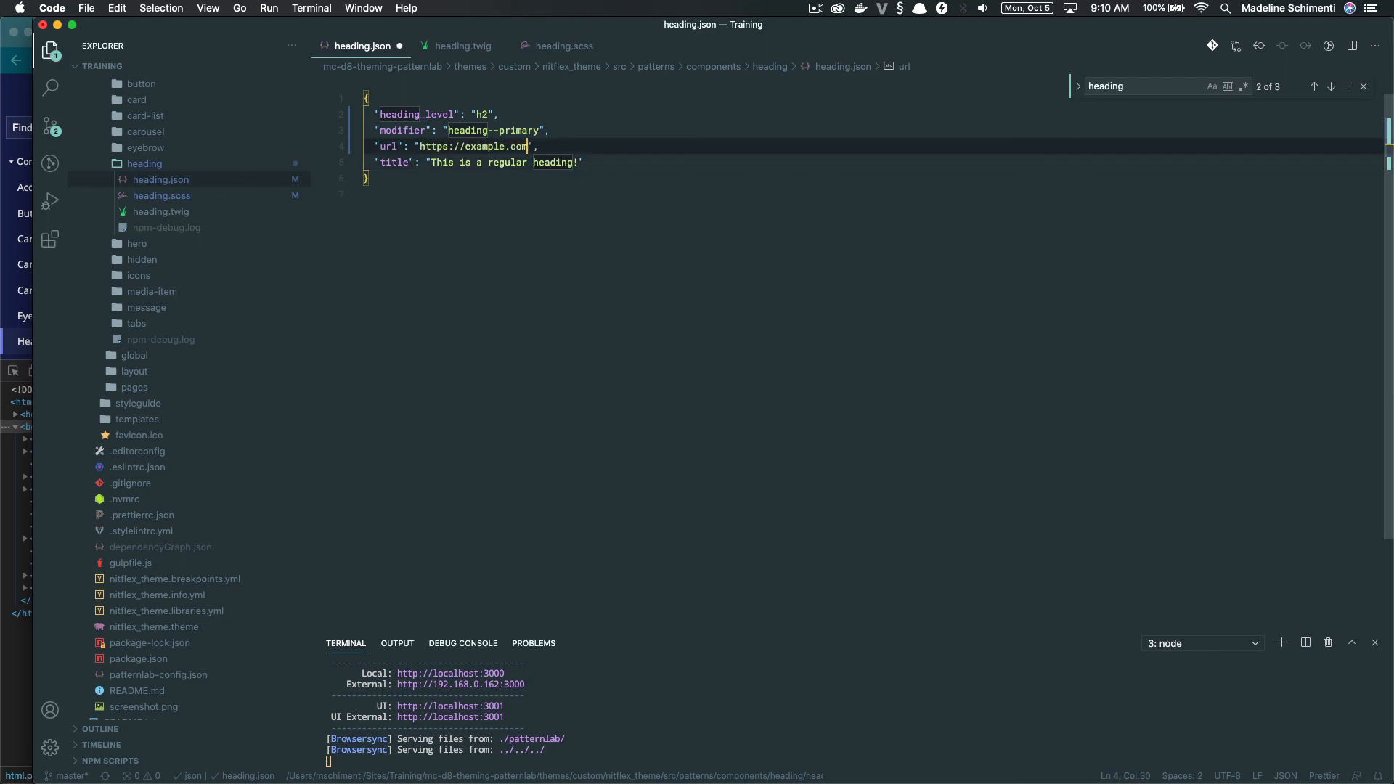